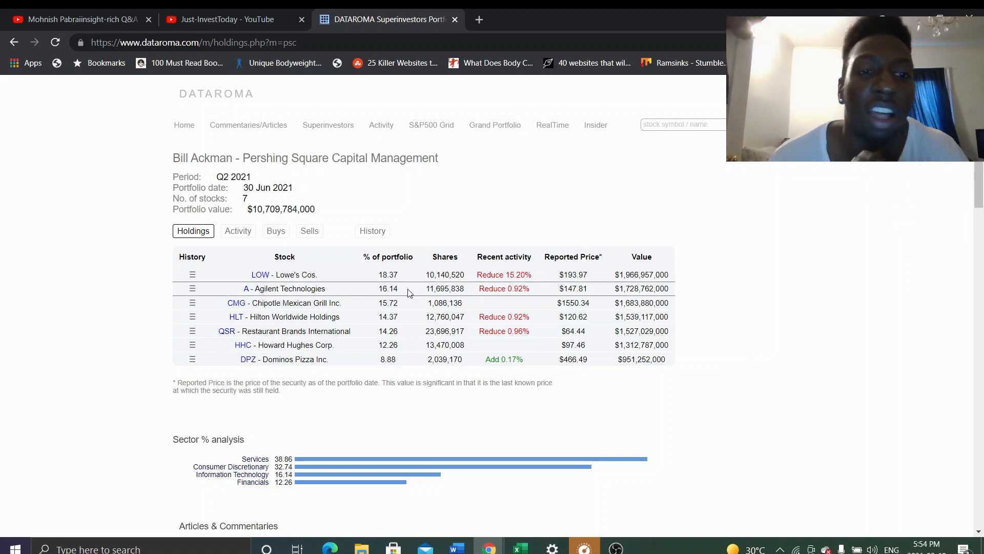
pyautogui.moveTo(836, 290)
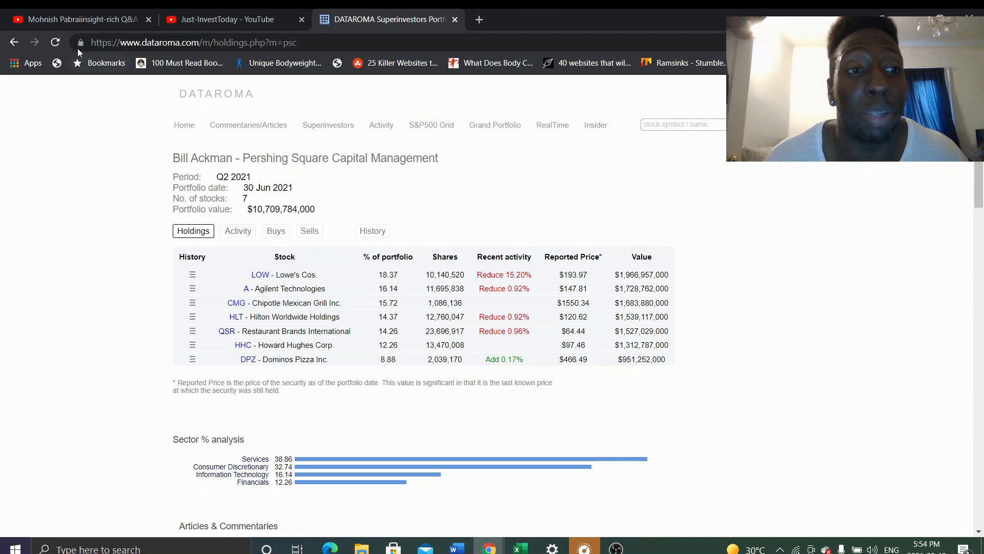
# Step: Open Berkshire Hathaway's holdings and scroll down to its smallest positions like Organon and Procter & Gamble
pyautogui.click(14, 42)
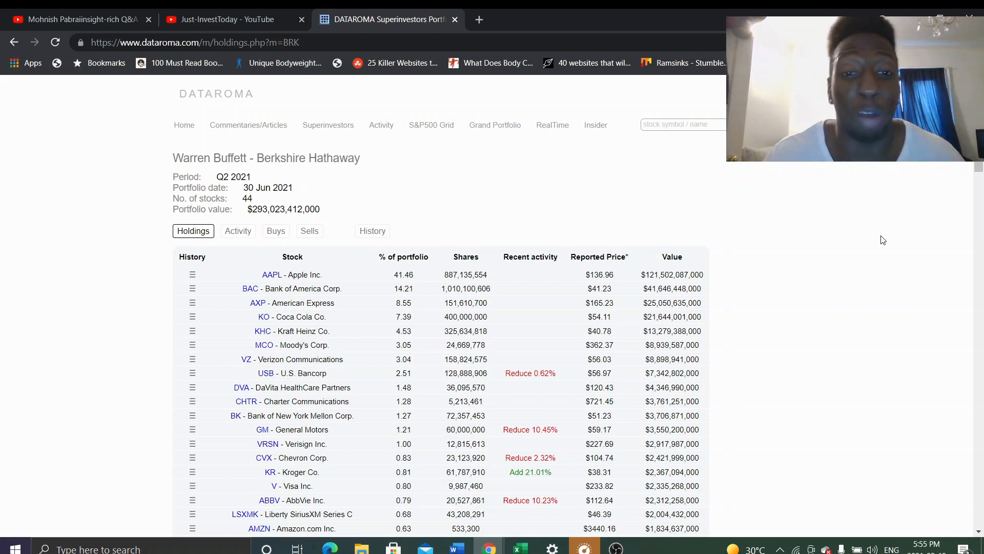
pyautogui.scroll(-3)
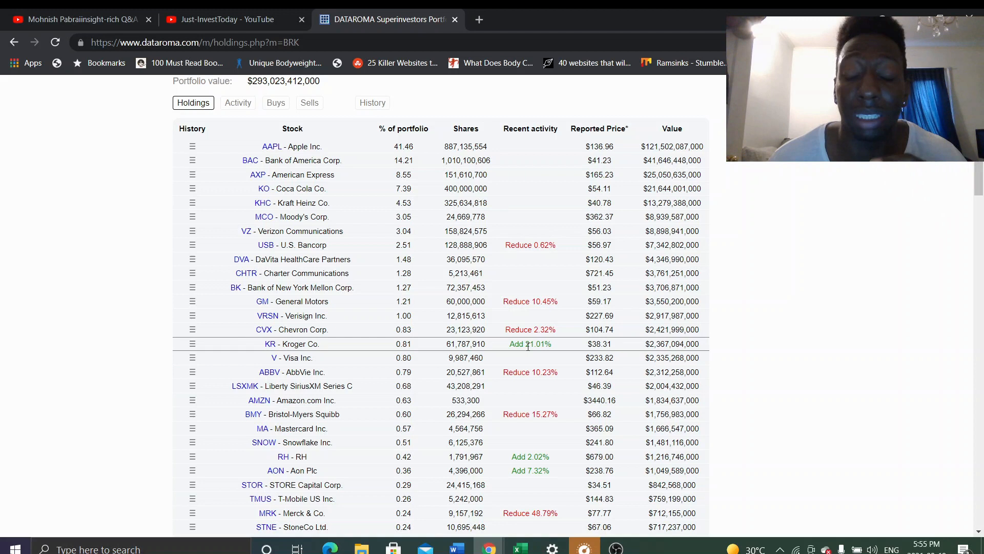
pyautogui.moveTo(839, 309)
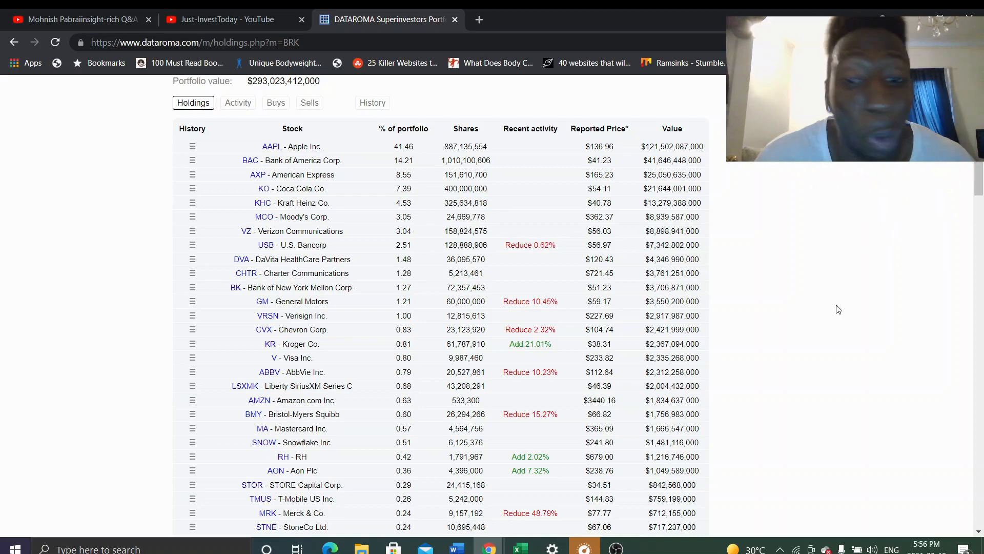
pyautogui.scroll(-3)
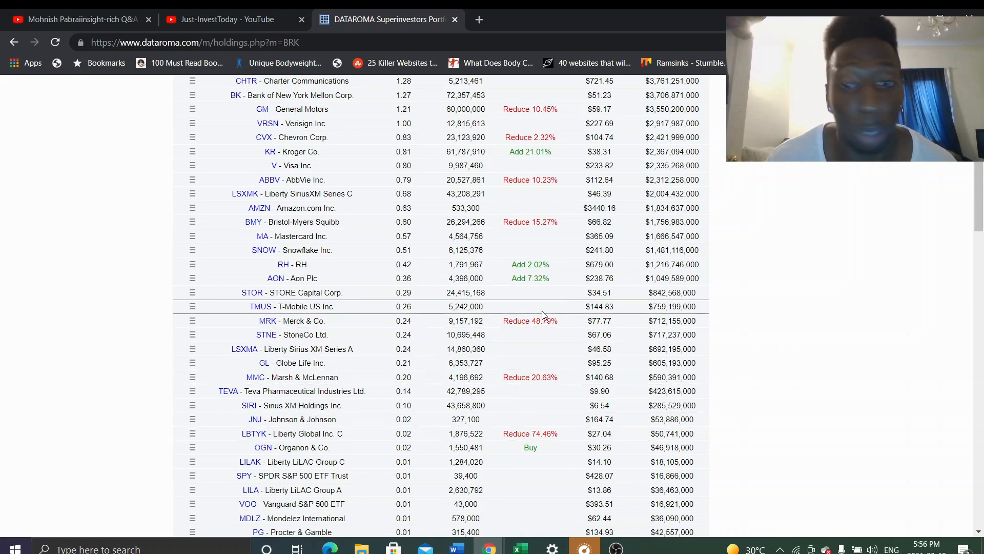
pyautogui.scroll(3)
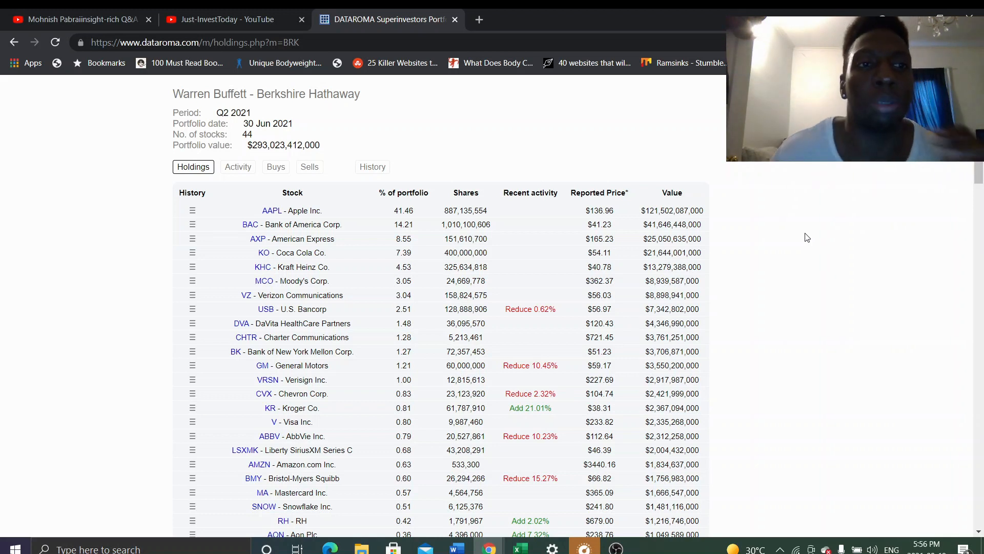
pyautogui.moveTo(14, 42)
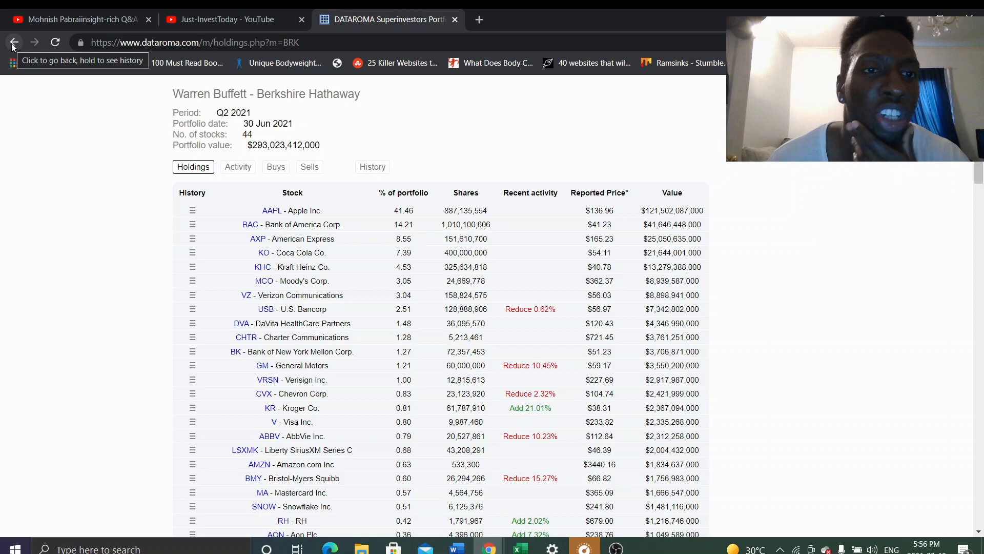
# Step: Go back to the superinvestor portfolio updates list and scroll down it
pyautogui.click(14, 42)
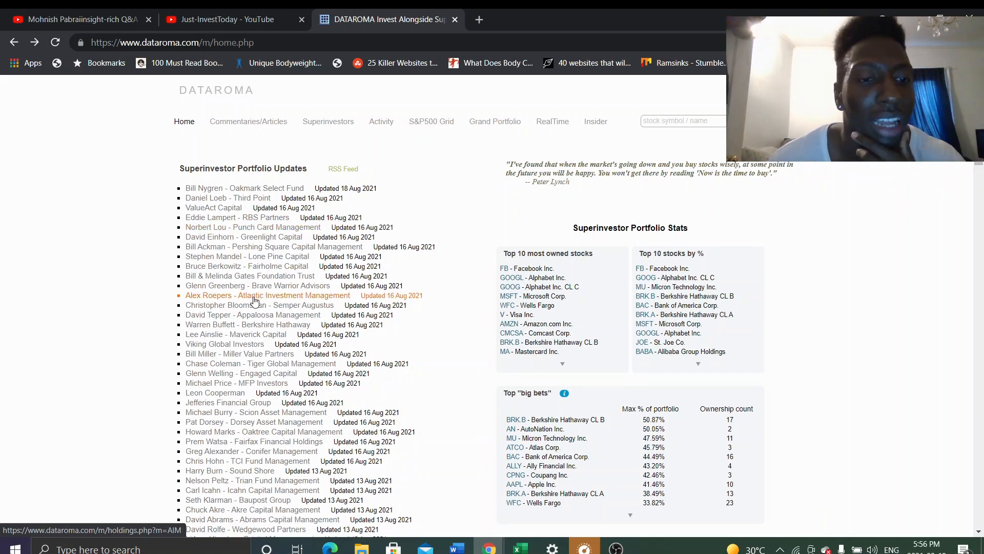
pyautogui.scroll(-3)
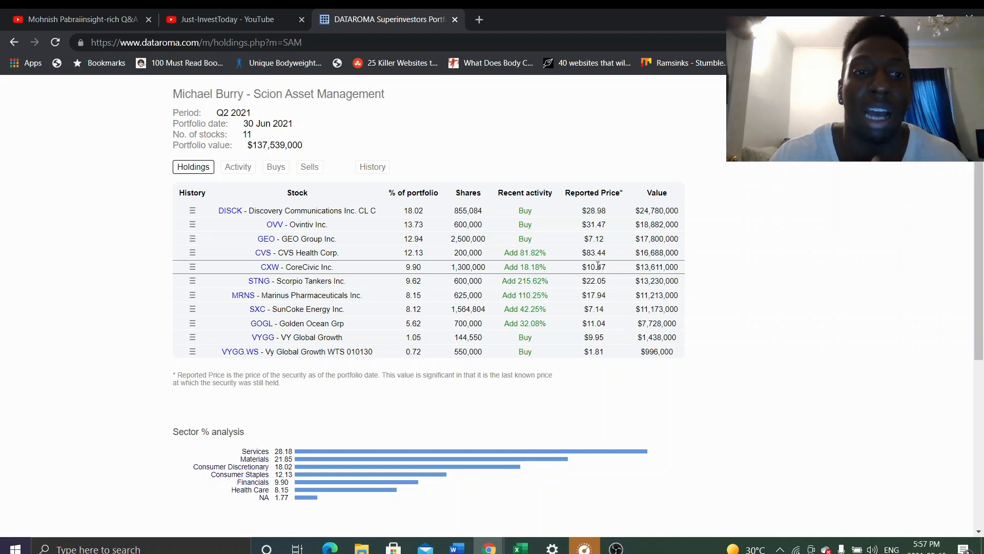
pyautogui.moveTo(793, 171)
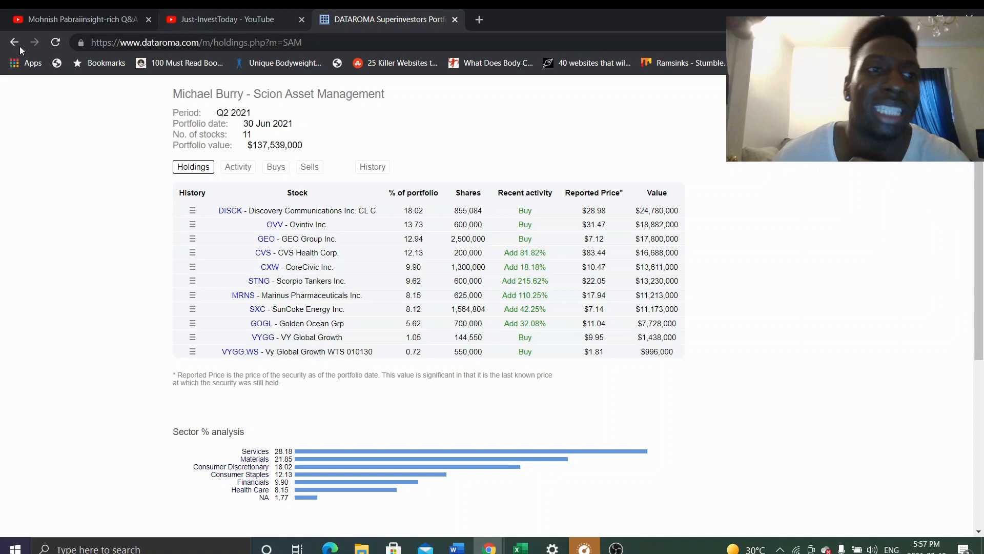
# Step: Go back to the home page's superinvestor portfolio updates list
pyautogui.click(14, 42)
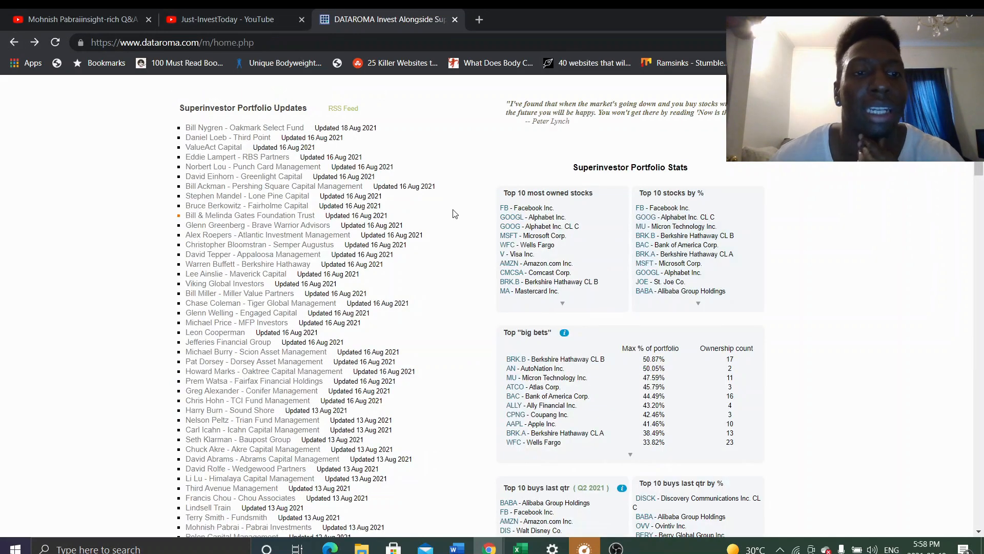
pyautogui.moveTo(412, 199)
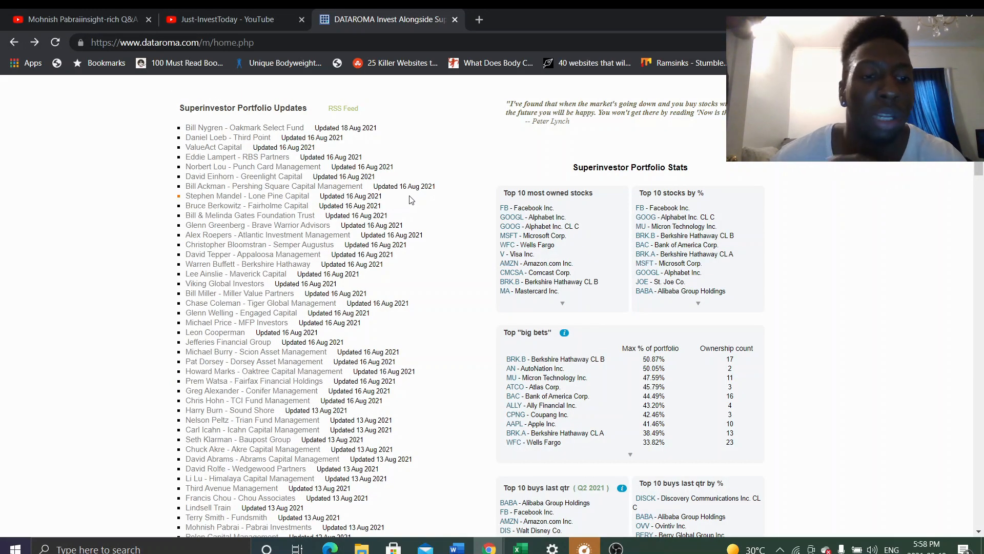
pyautogui.moveTo(404, 197)
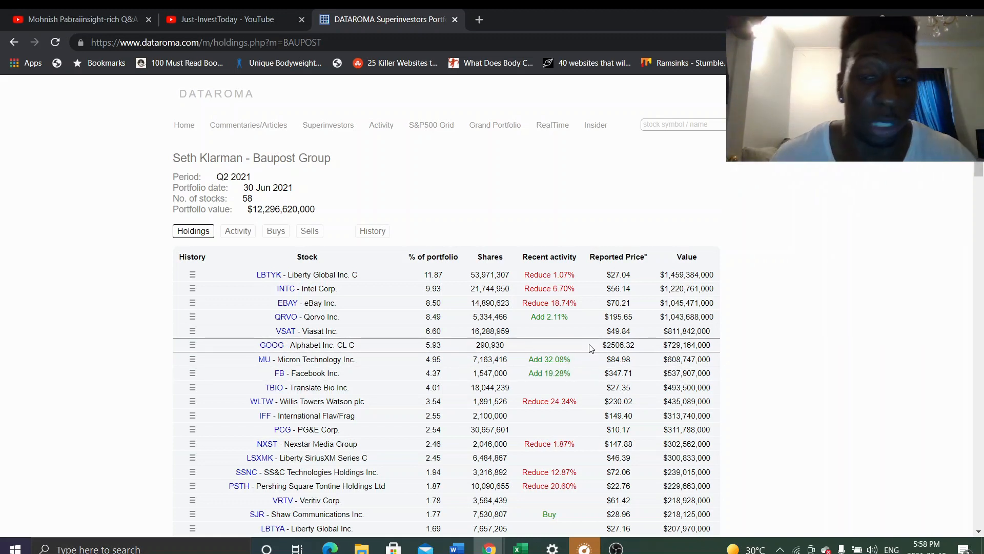
# Step: Scroll through Baupost Group's 58-stock Q2 2021 holdings table
pyautogui.scroll(-3)
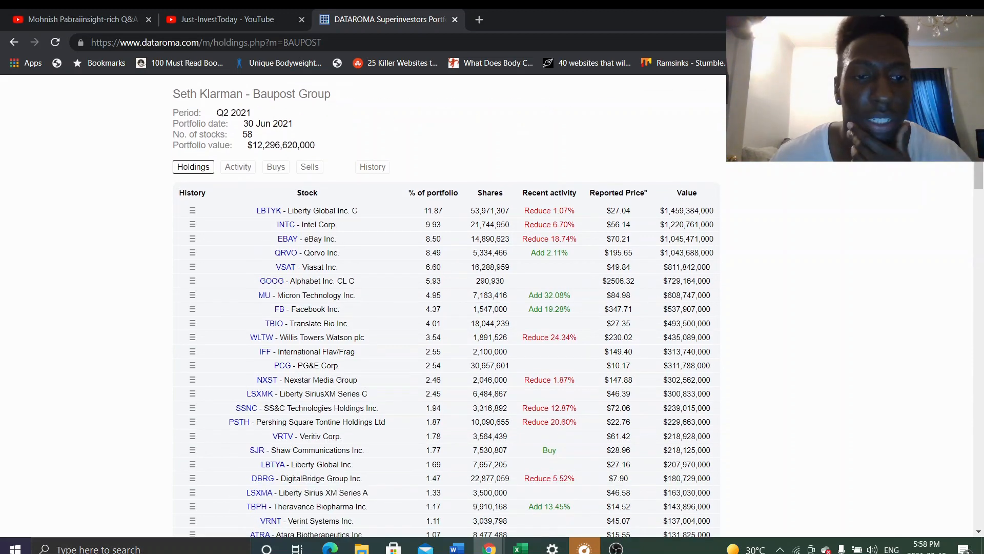
pyautogui.scroll(-3)
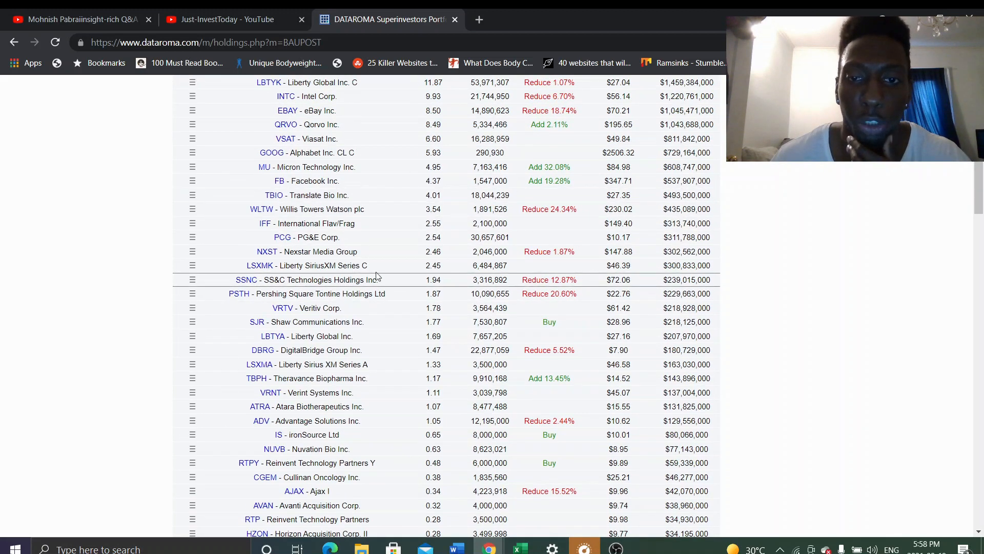
pyautogui.scroll(-3)
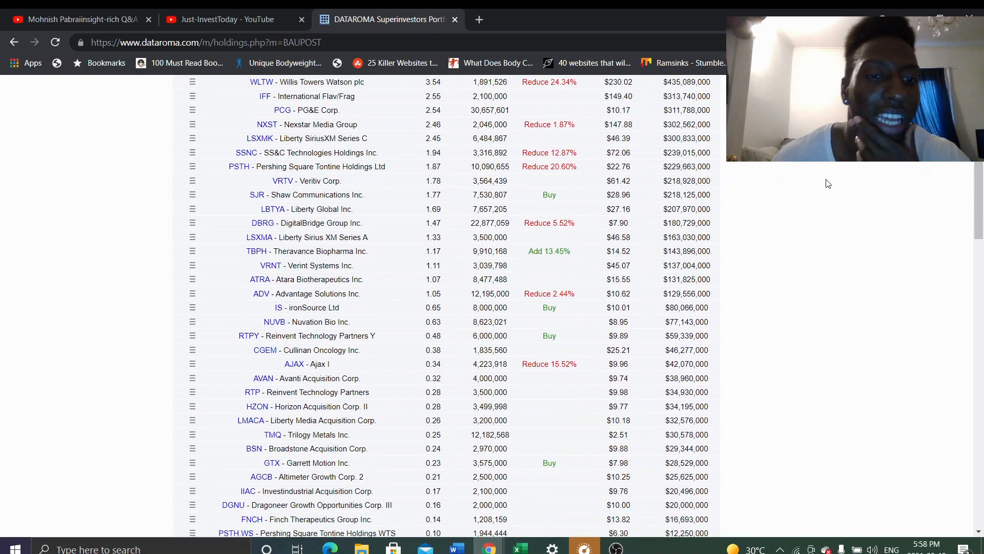
pyautogui.scroll(3)
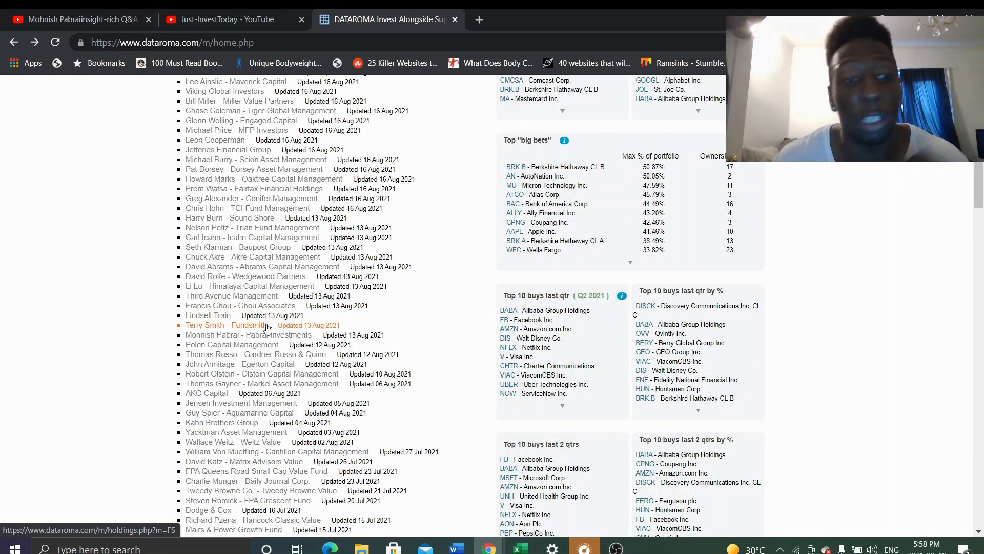
# Step: Scroll the updates list and open Pabrai Investments' three-stock holdings, led by Micron Technology
pyautogui.scroll(-3)
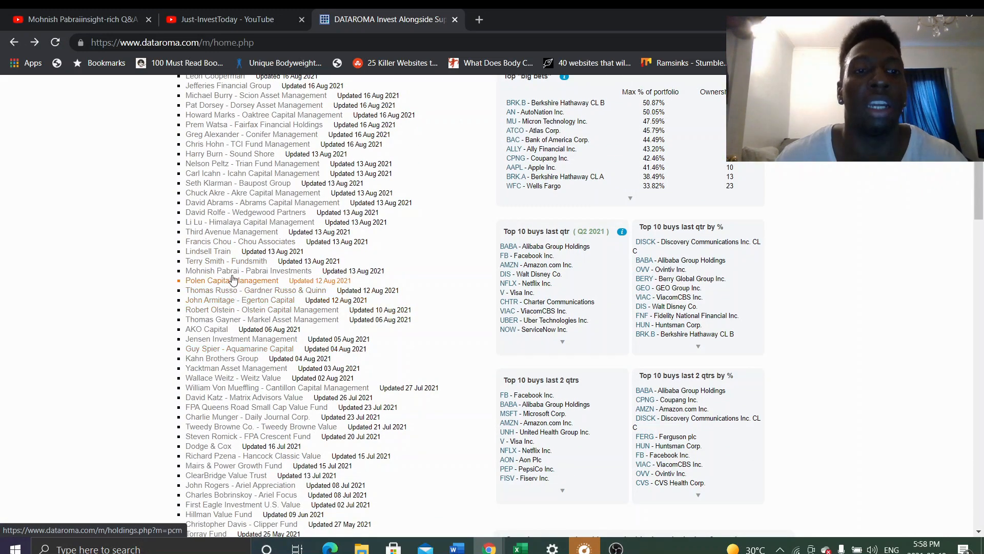
pyautogui.click(249, 270)
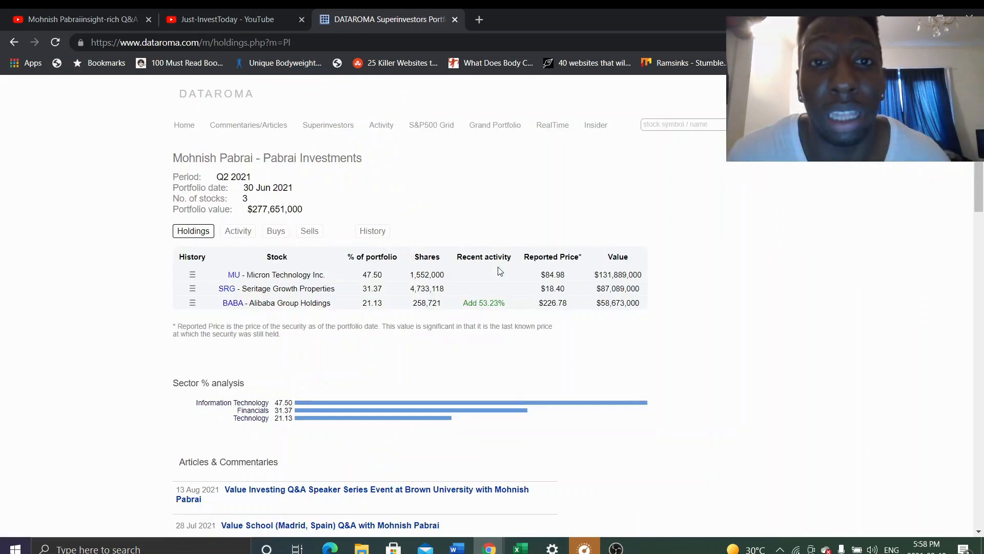